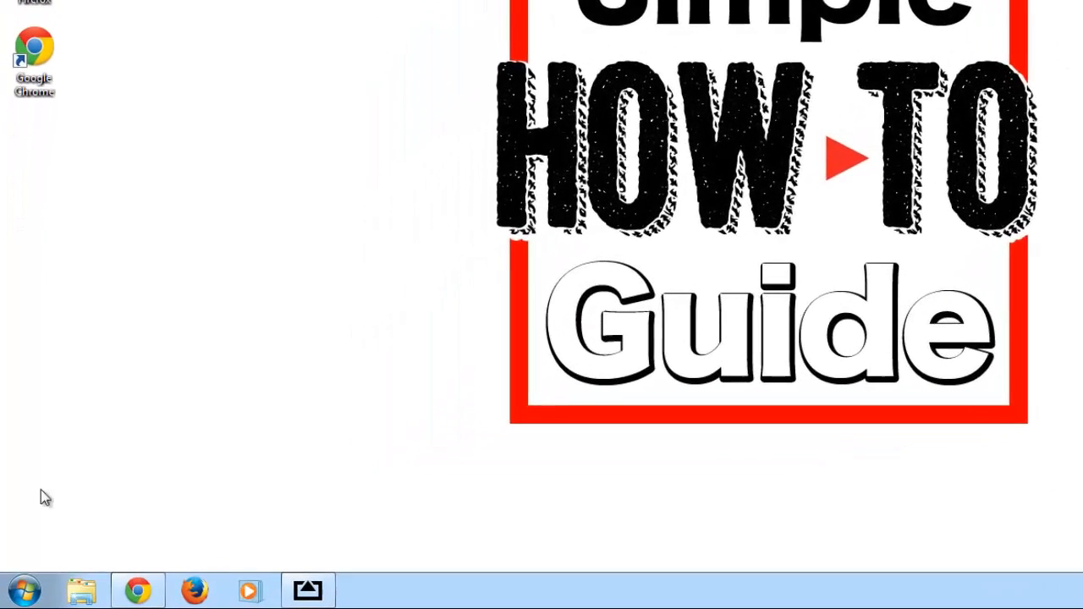
# Step: Search the Start menu for 'remote' to list remote access settings
pyautogui.click(23, 589)
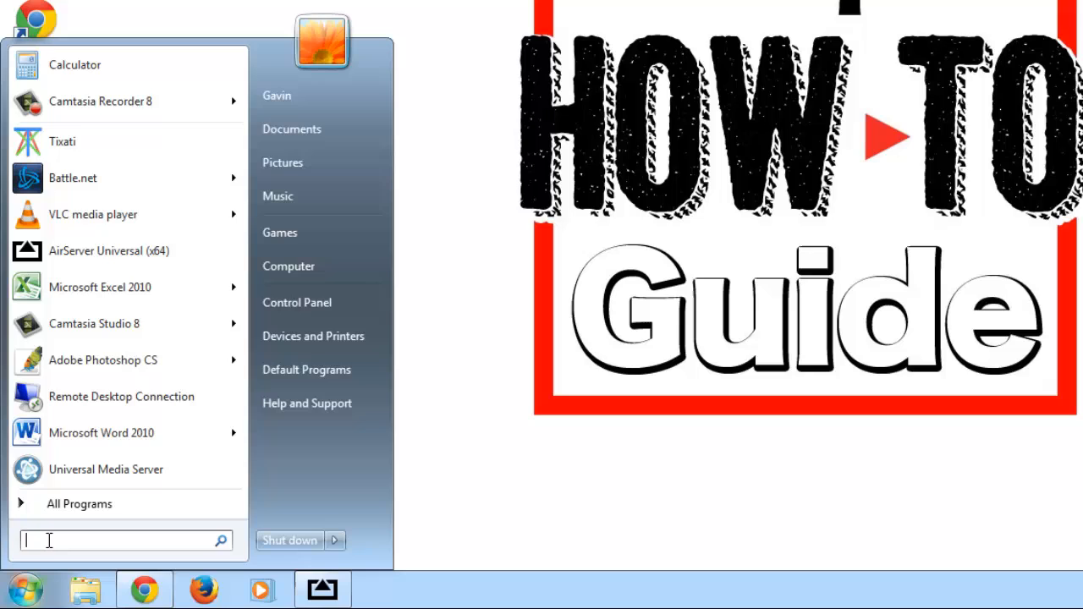
pyautogui.write('remote')
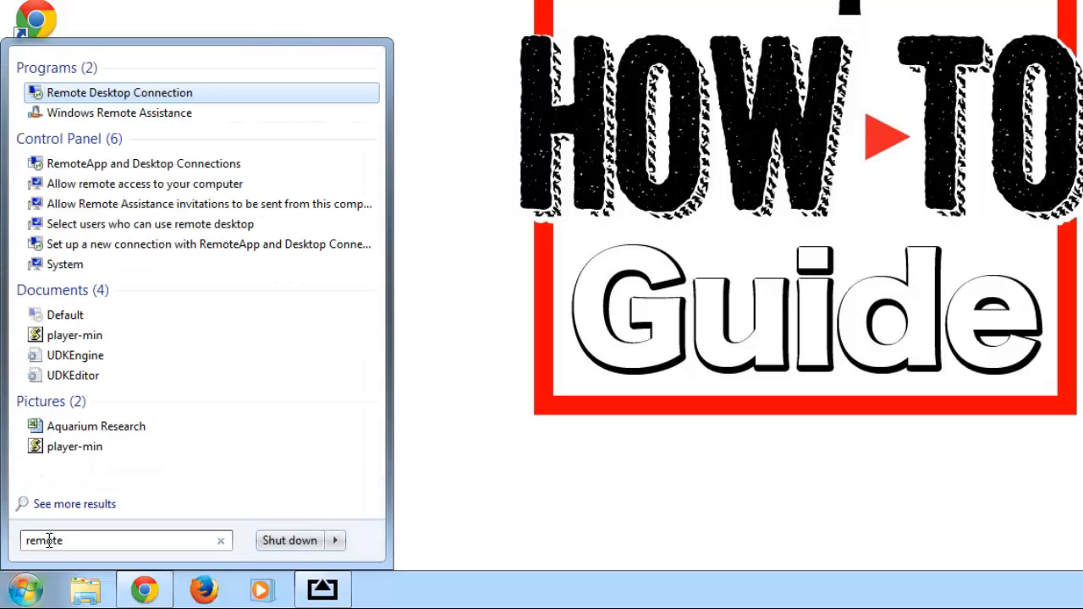
pyautogui.moveTo(144, 183)
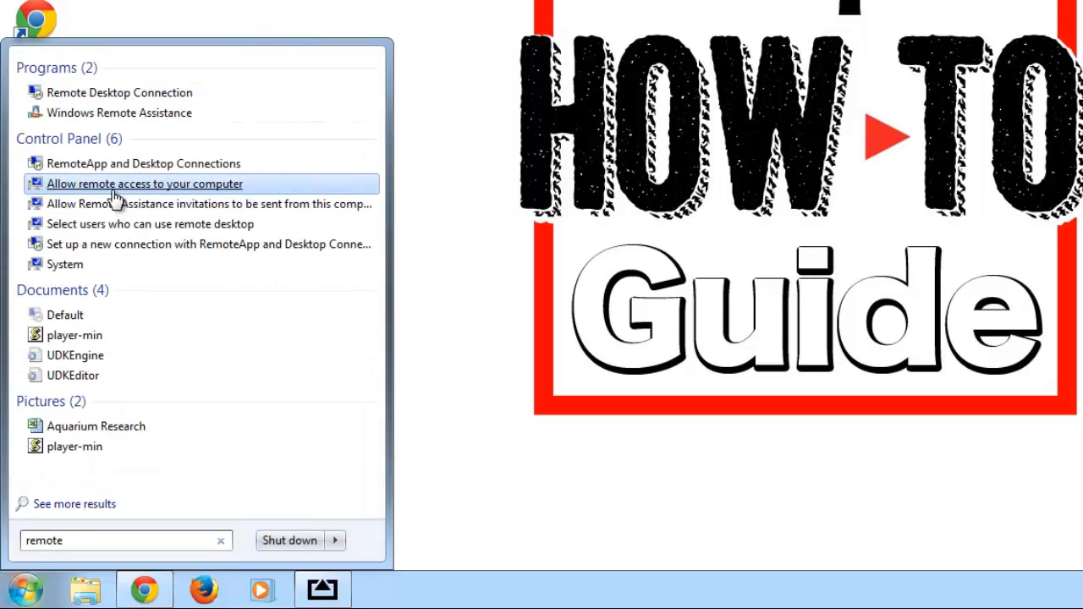
# Step: Allow Remote Desktop connections only from computers using Network Level Authentication, accepting the warning
pyautogui.click(144, 183)
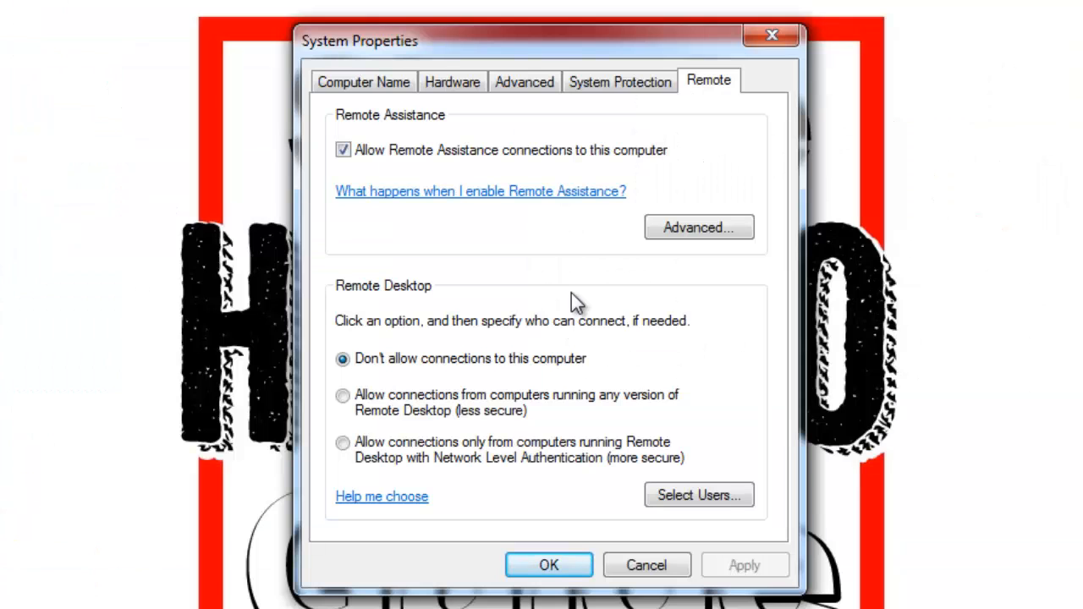
pyautogui.click(341, 444)
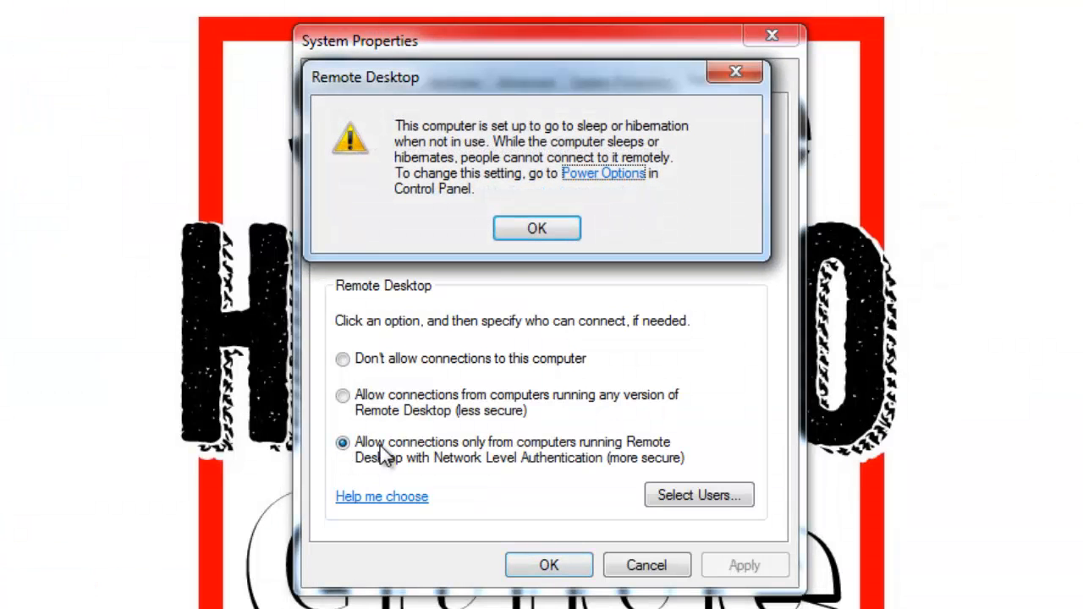
pyautogui.click(536, 227)
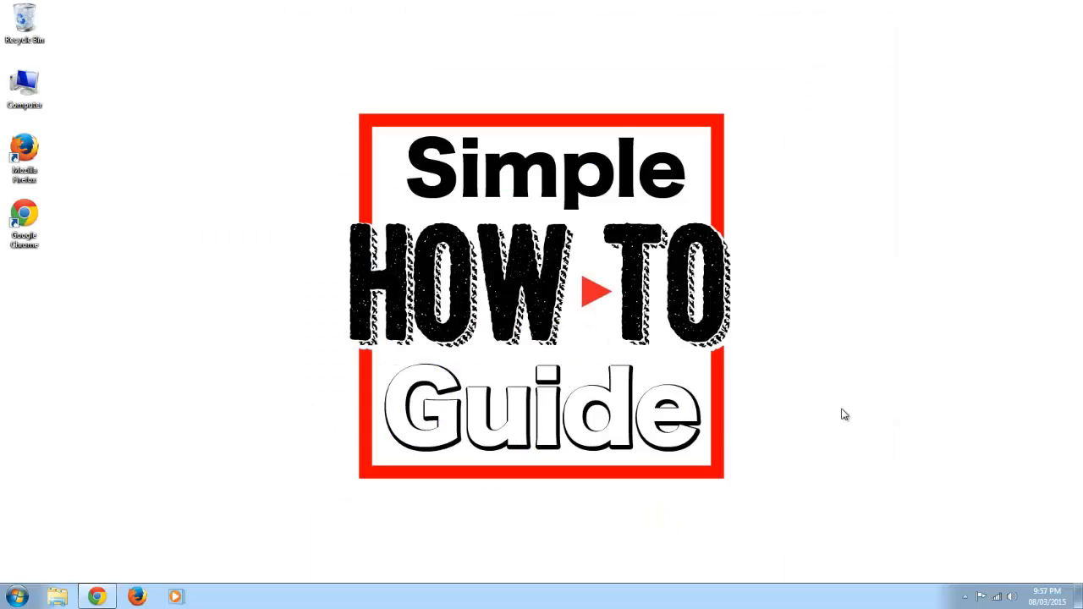
# Step: View the active wireless connection's details in Network and Sharing Center
pyautogui.click(997, 596)
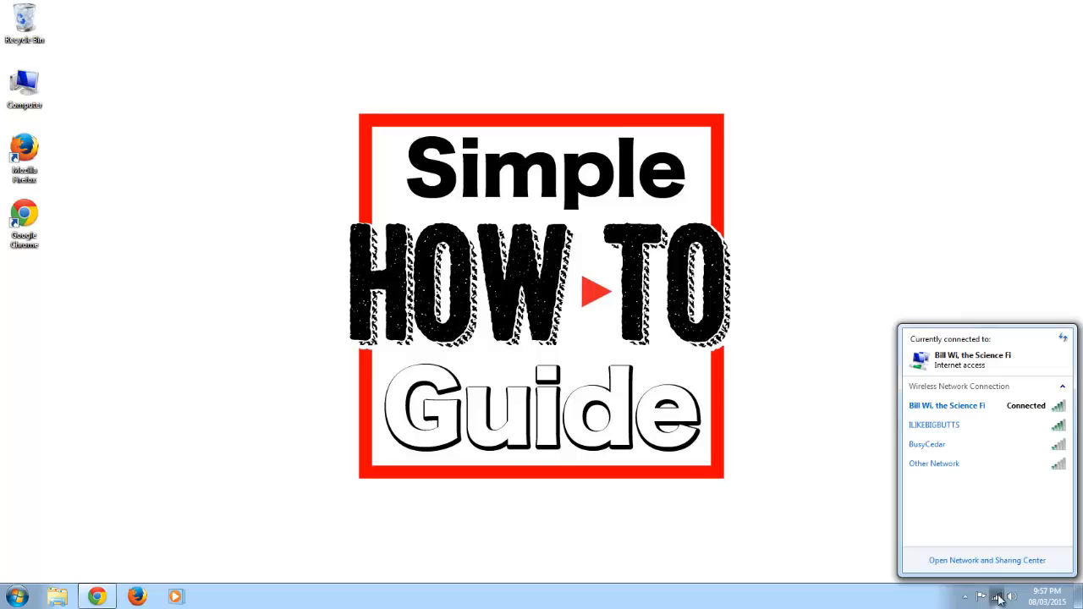
pyautogui.click(984, 560)
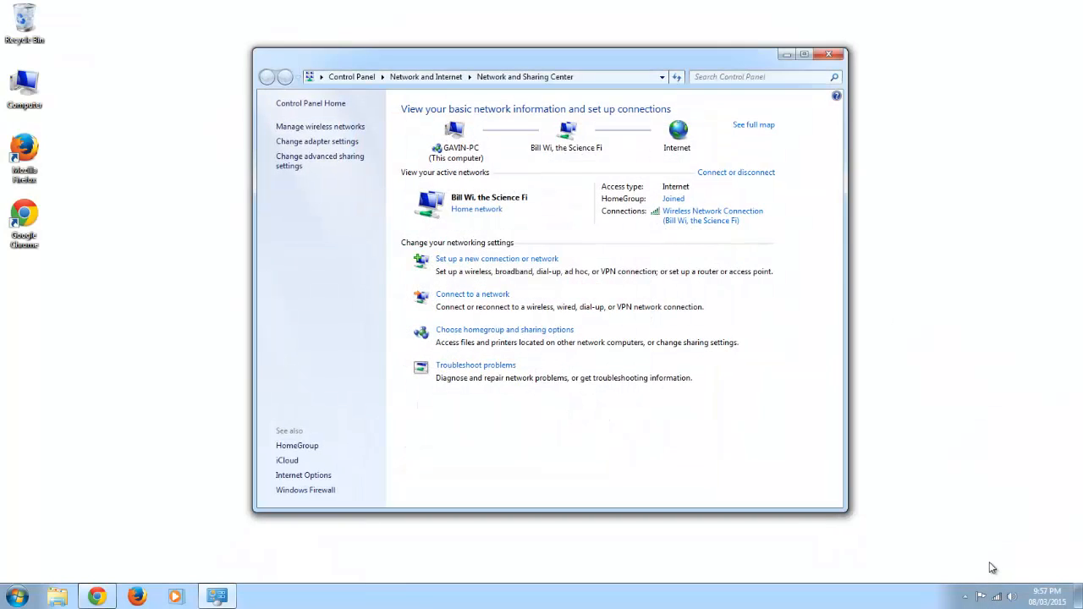
pyautogui.click(712, 210)
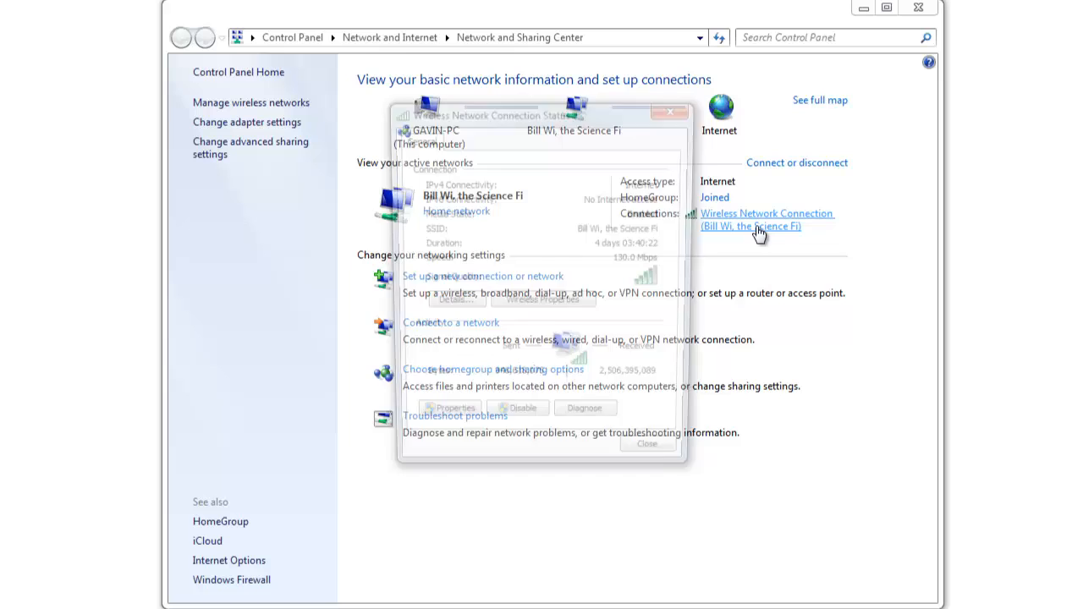
pyautogui.click(455, 298)
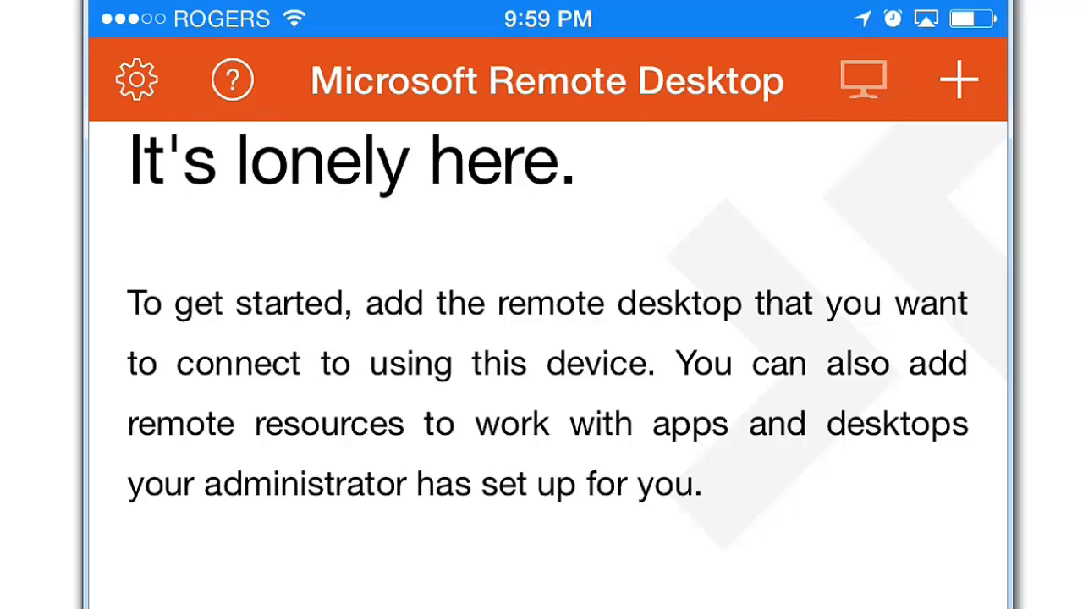
# Step: Add a new PC connection with host address 192.168.1.117
pyautogui.click(958, 80)
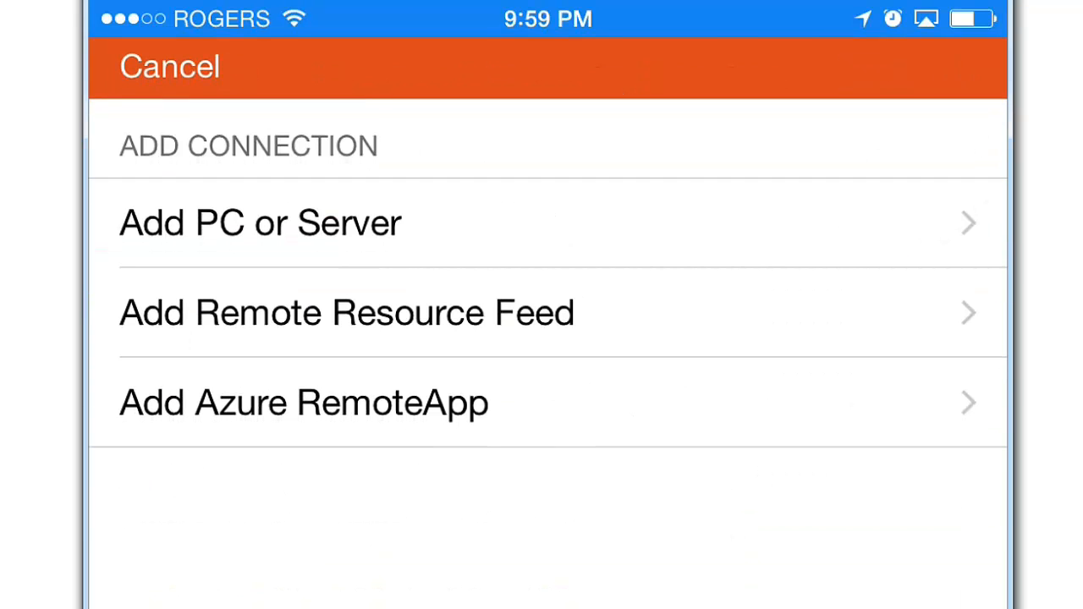
pyautogui.click(261, 223)
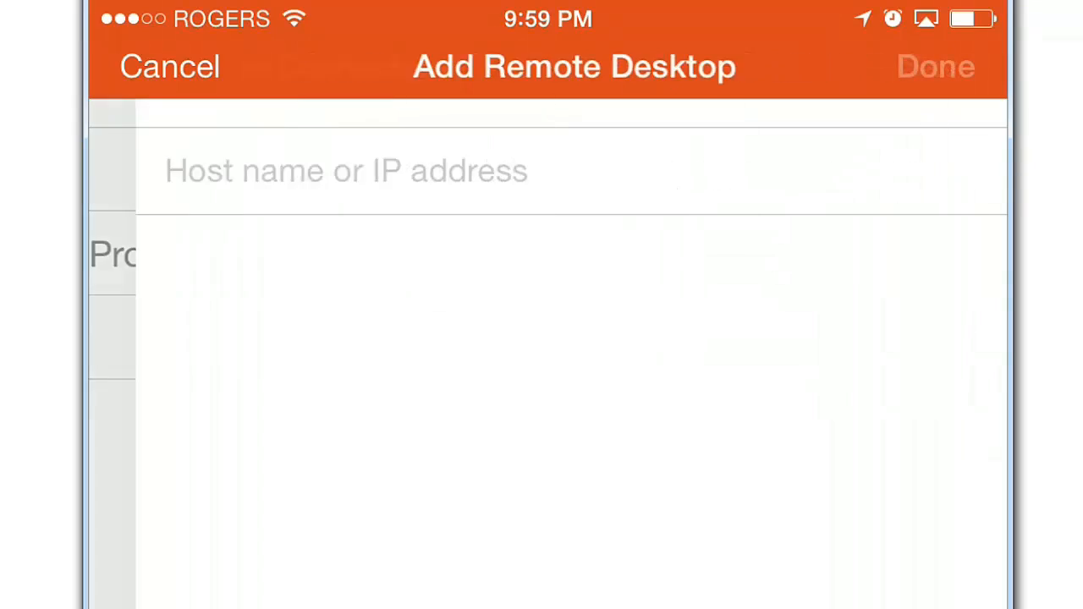
pyautogui.click(345, 169)
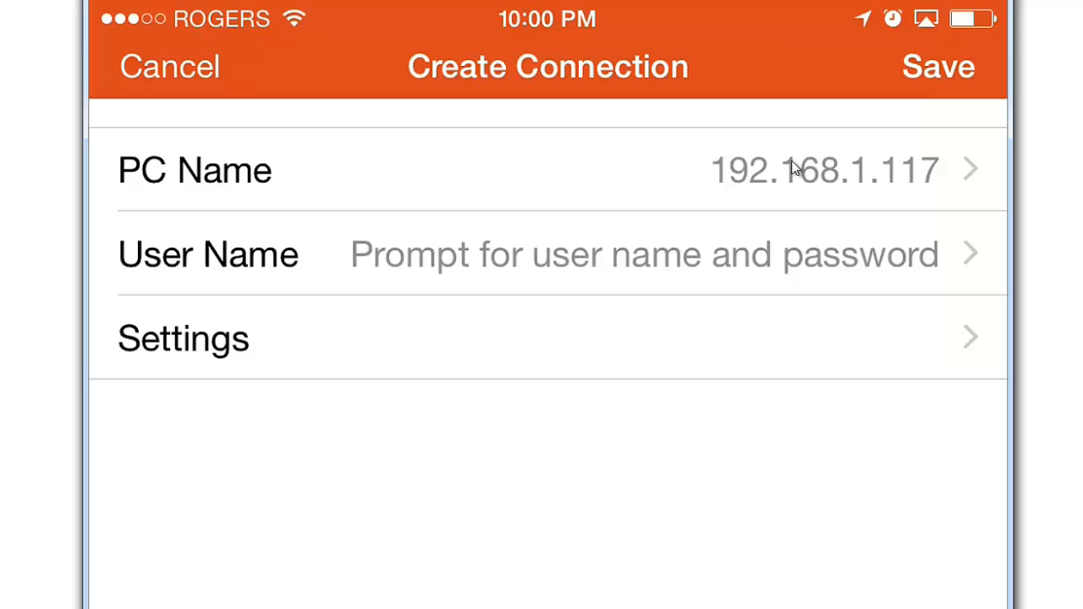
# Step: Add a user account named 'Gavi' for the connection
pyautogui.click(541, 254)
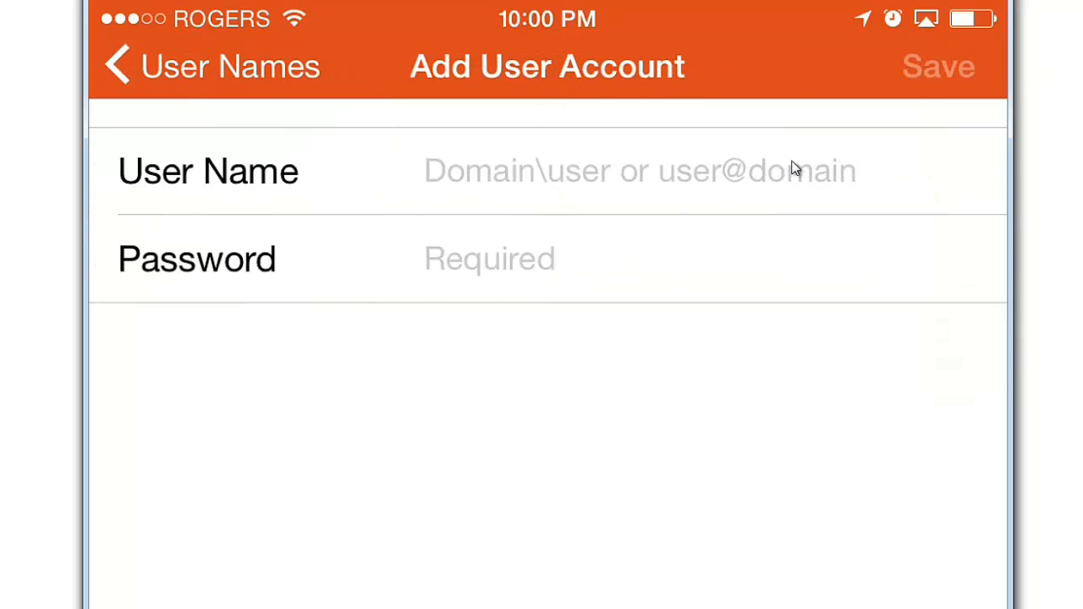
pyautogui.click(639, 169)
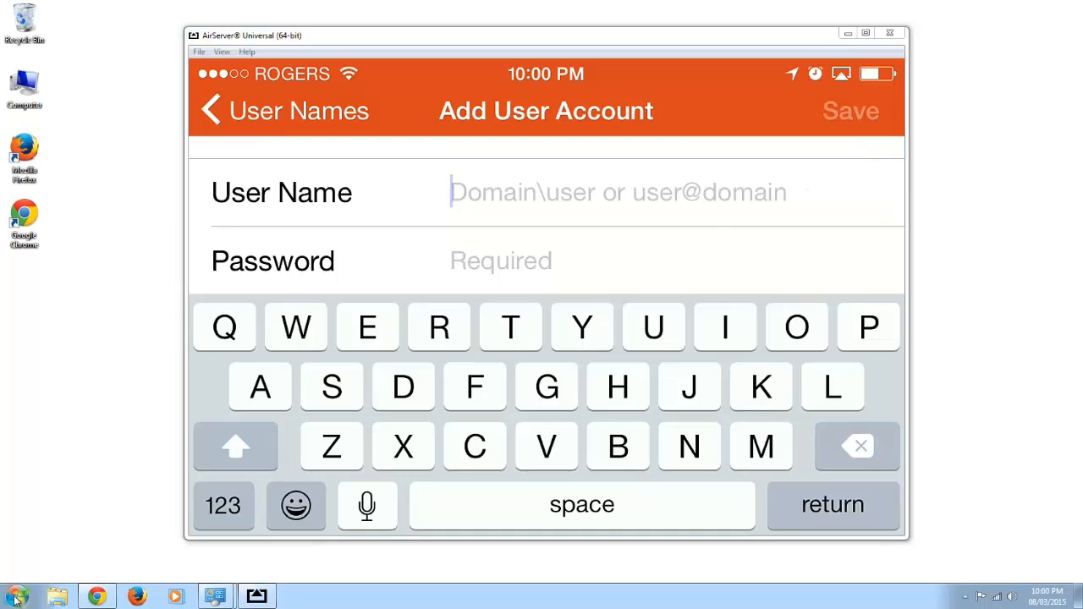
pyautogui.click(15, 596)
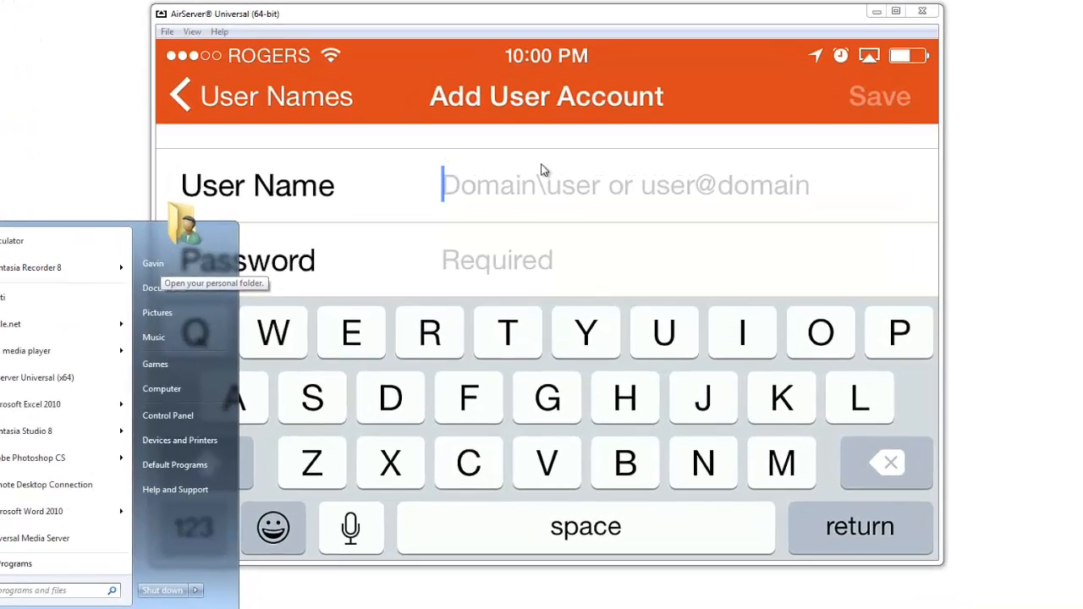
pyautogui.write('Gavi')
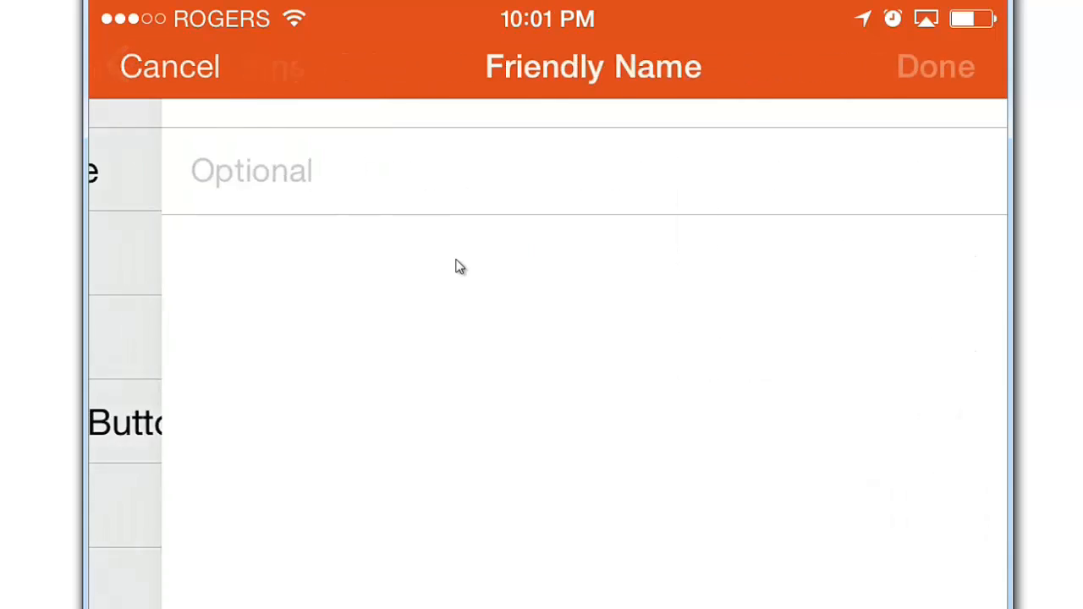
# Step: Give the connection the friendly name 'My PC' and save it
pyautogui.click(251, 169)
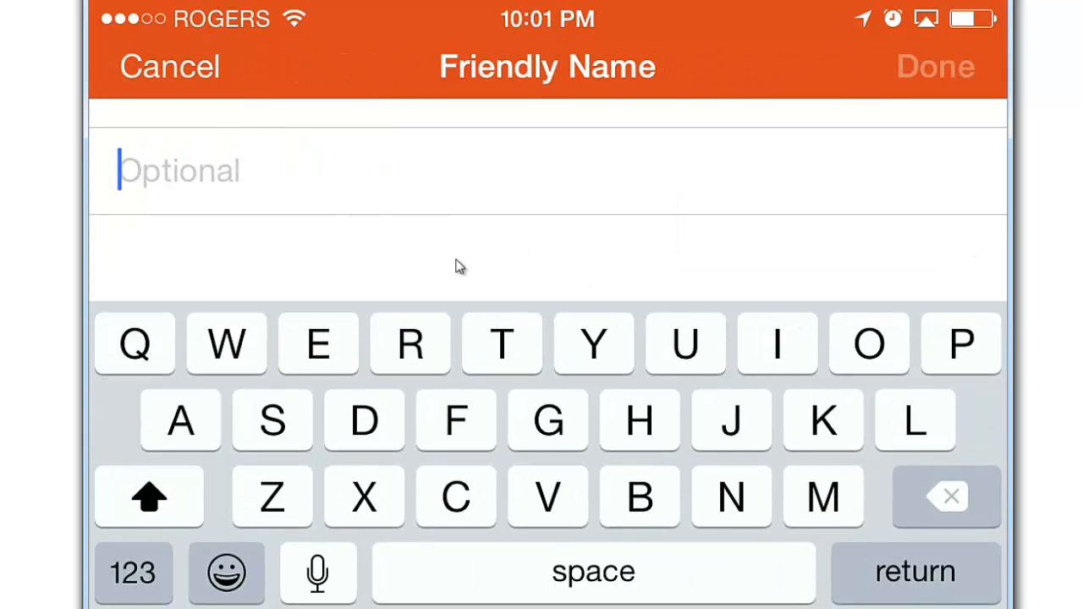
pyautogui.write('My')
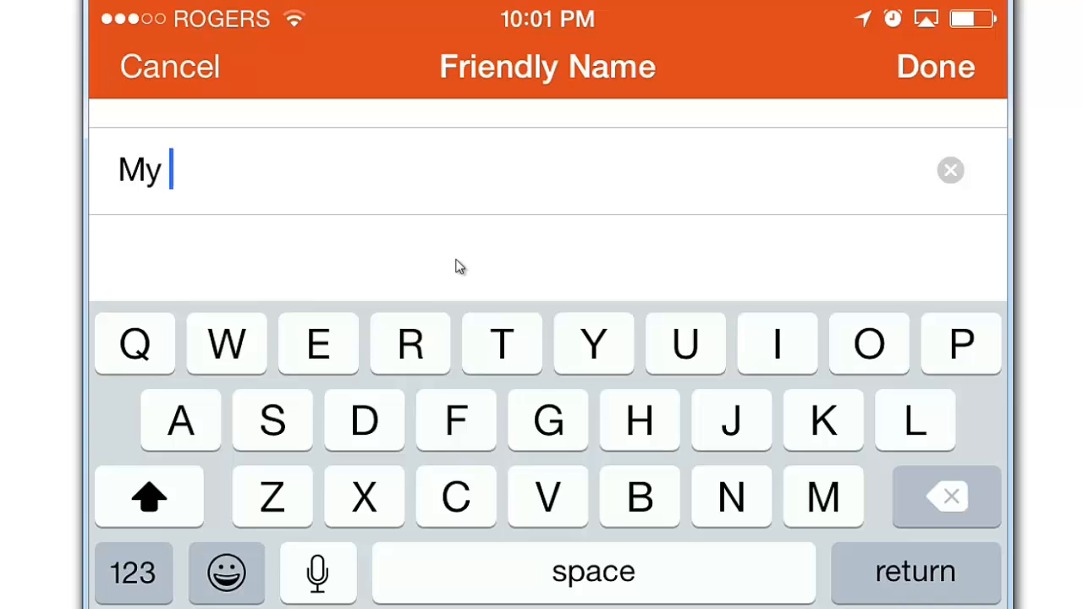
pyautogui.click(934, 66)
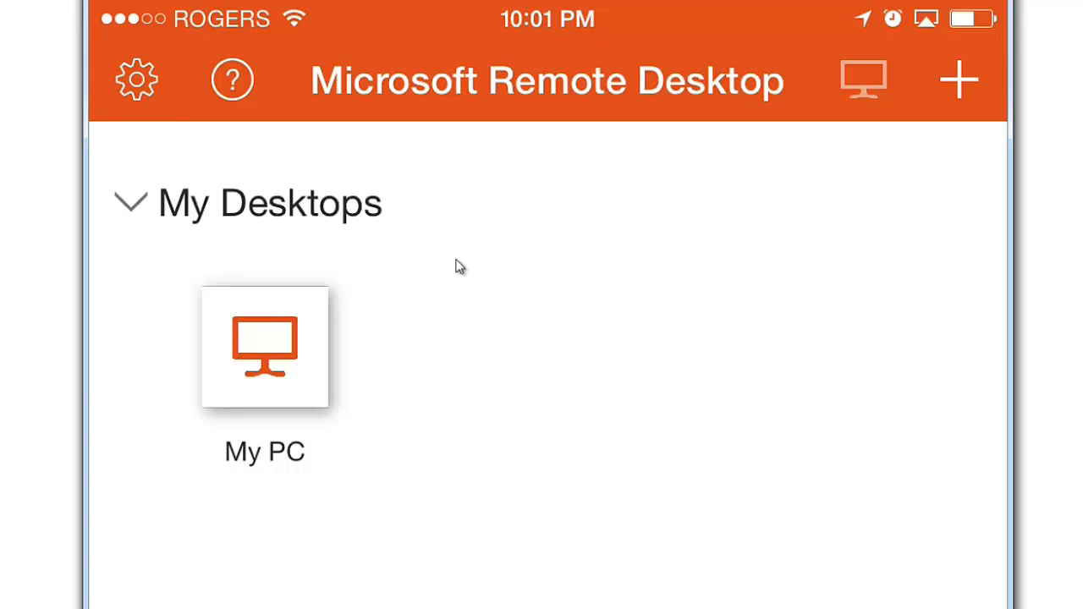
# Step: Connect to My PC, accepting its unverified certificate
pyautogui.click(264, 346)
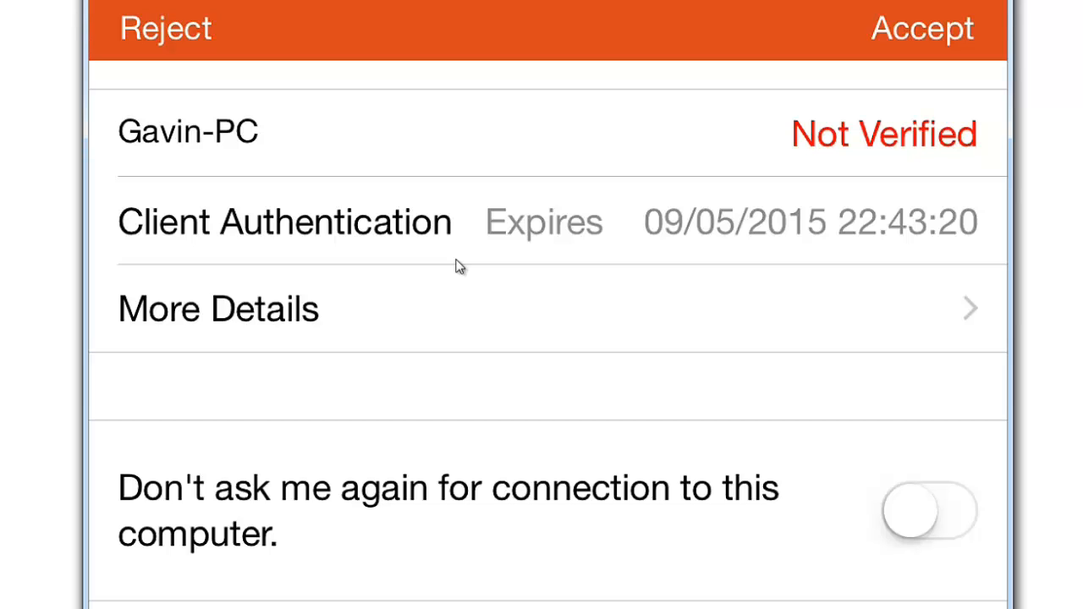
pyautogui.click(920, 27)
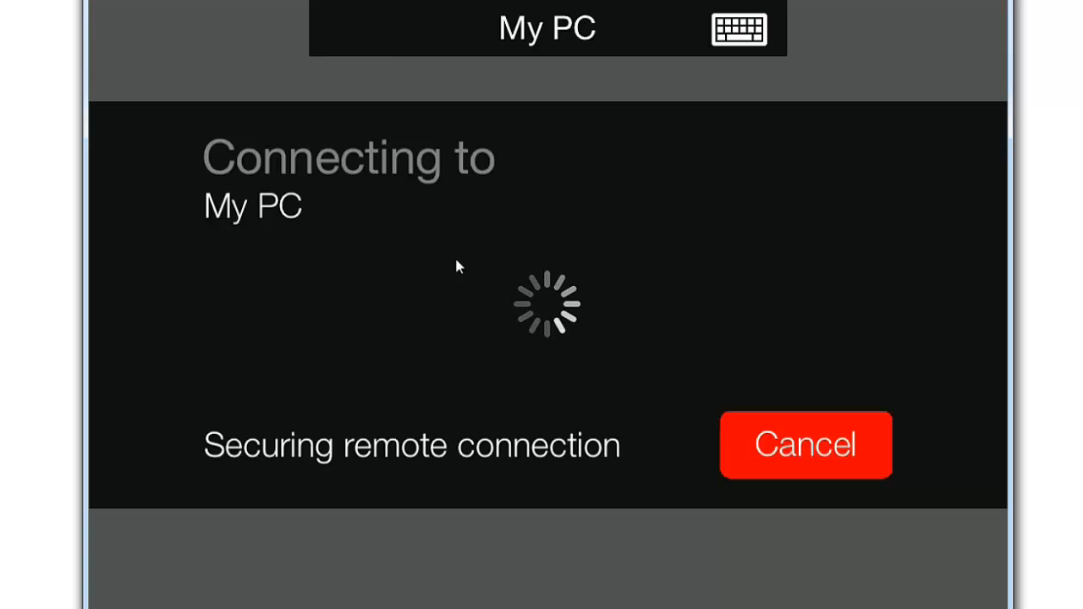